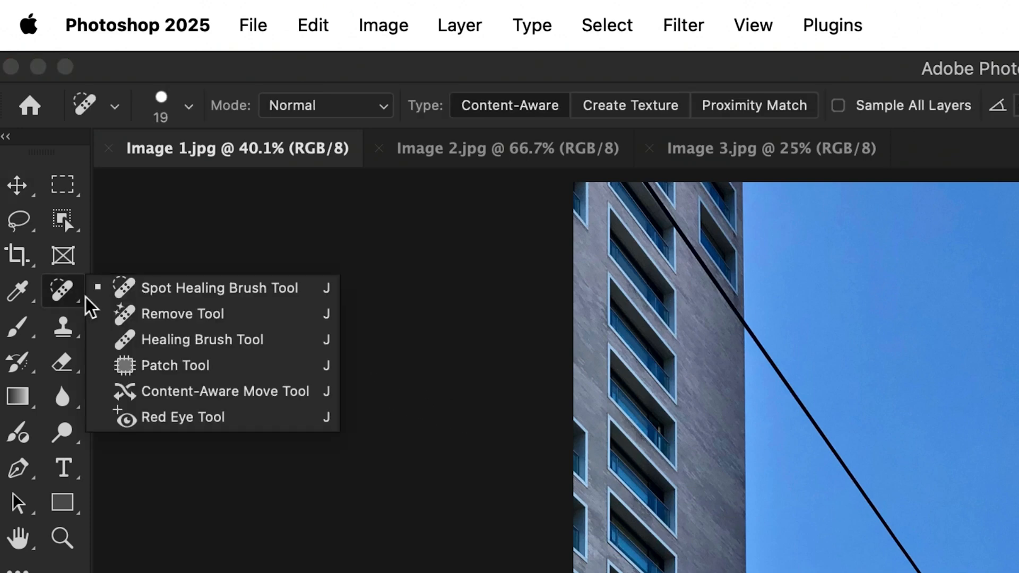
# - Clear the wire and blotches with the Remove Tool's distraction finder, then bring up Image 2
pyautogui.click(183, 313)
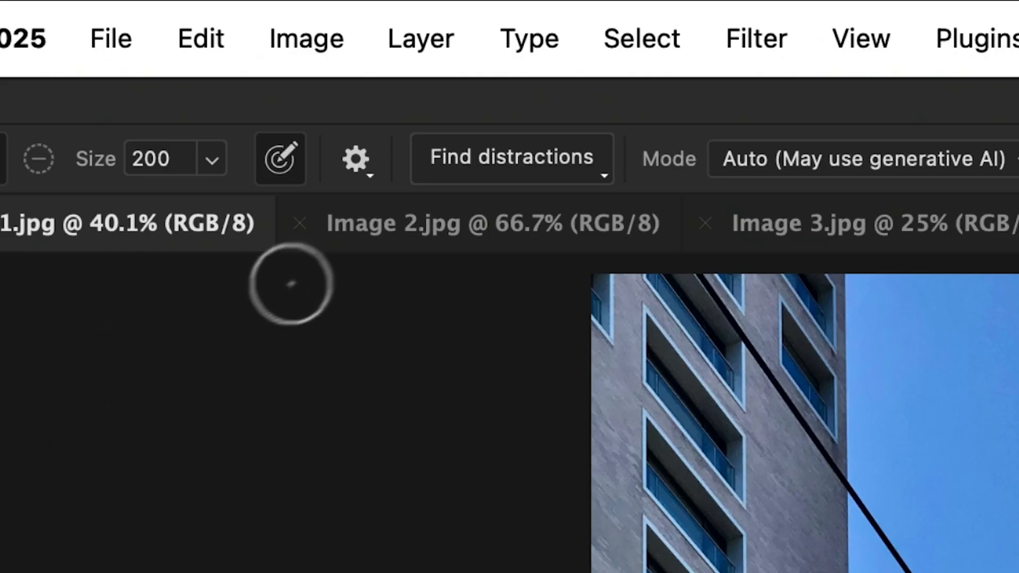
pyautogui.click(512, 157)
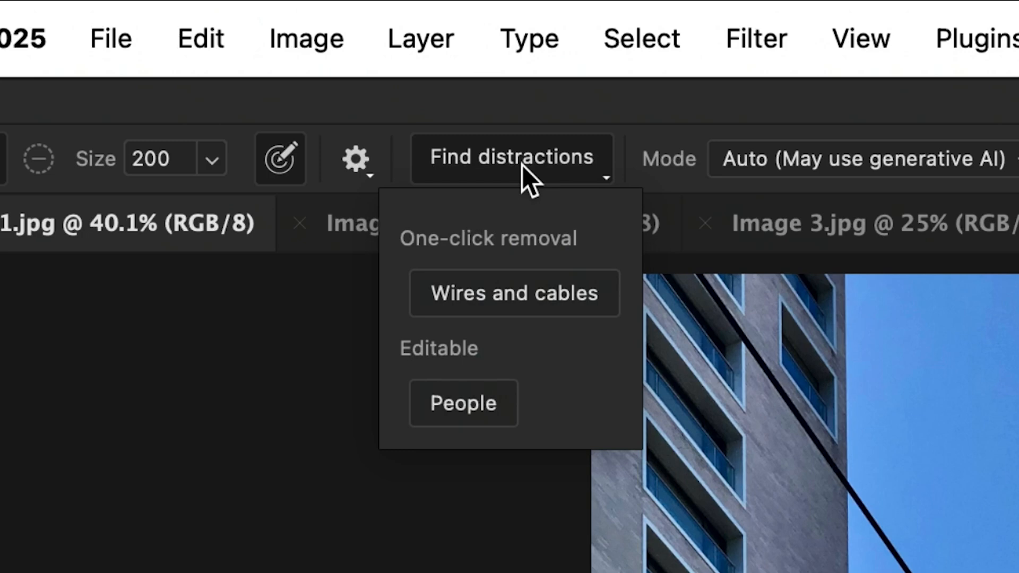
pyautogui.moveTo(529, 280)
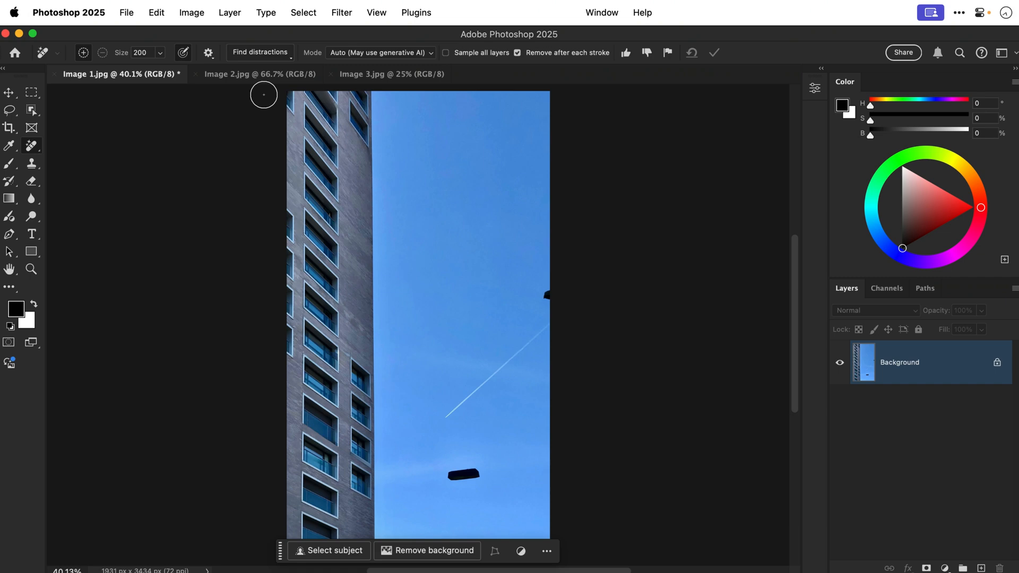
pyautogui.moveTo(419, 442)
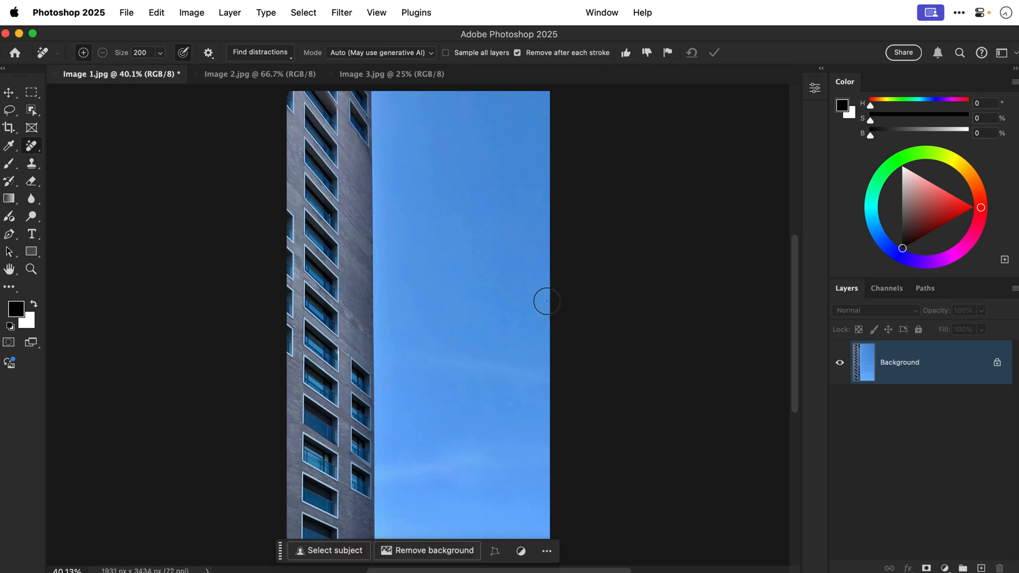
pyautogui.click(258, 74)
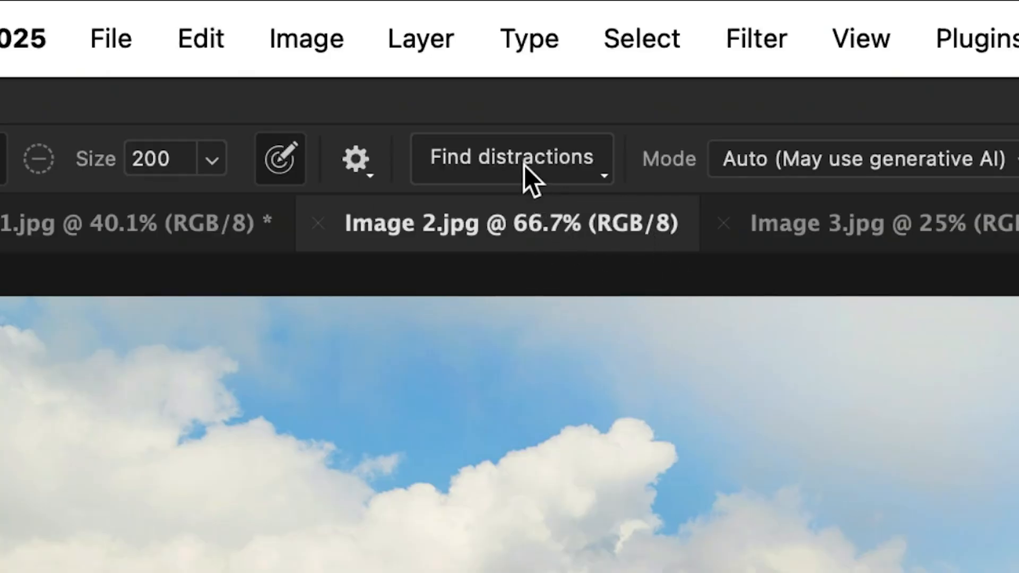
# - Open the Find distractions options and try detecting People in Image 2
pyautogui.click(512, 157)
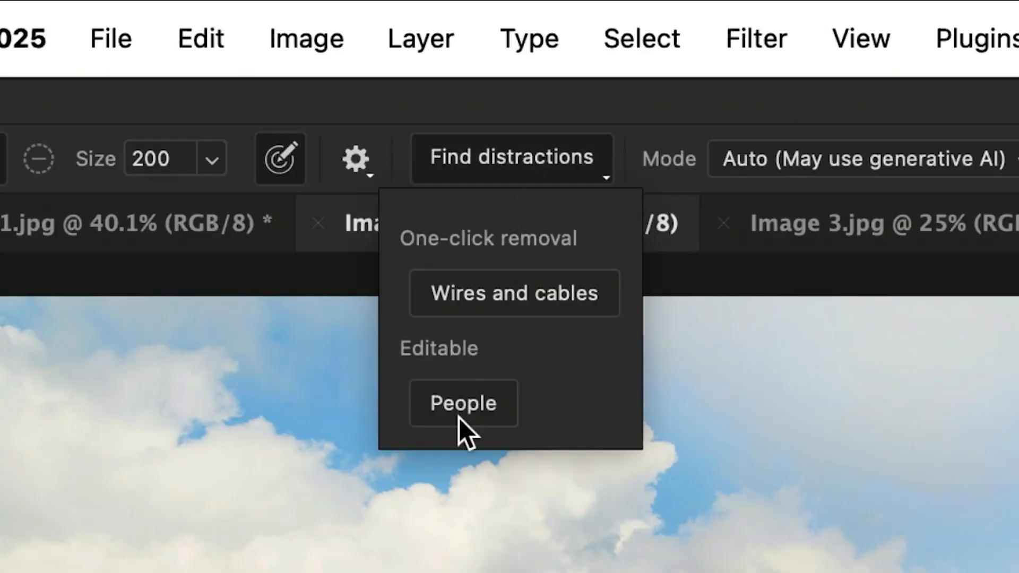
pyautogui.click(464, 403)
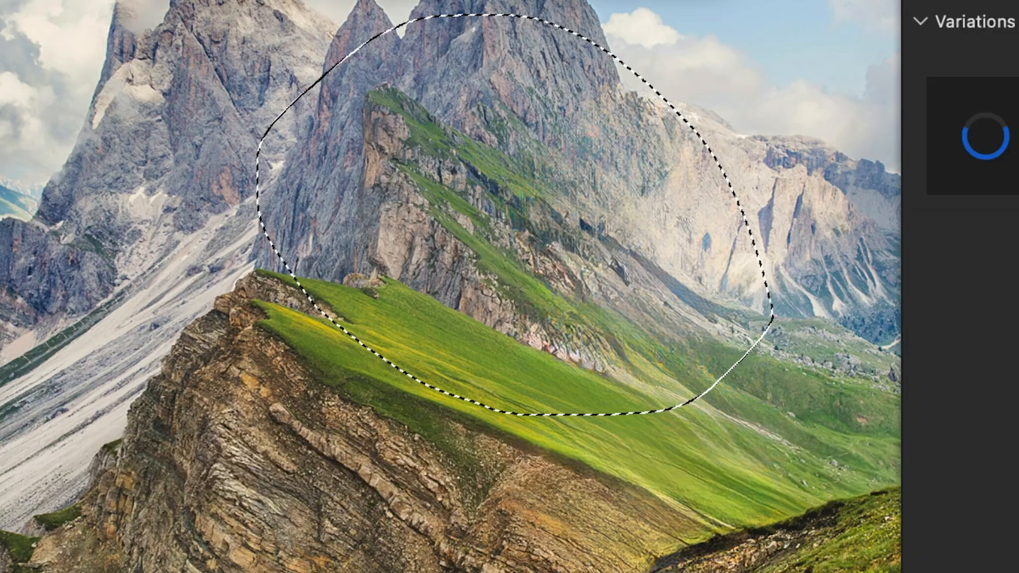
# - Preview the white duck and flying bird variations, settling on the white duck
pyautogui.click(756, 196)
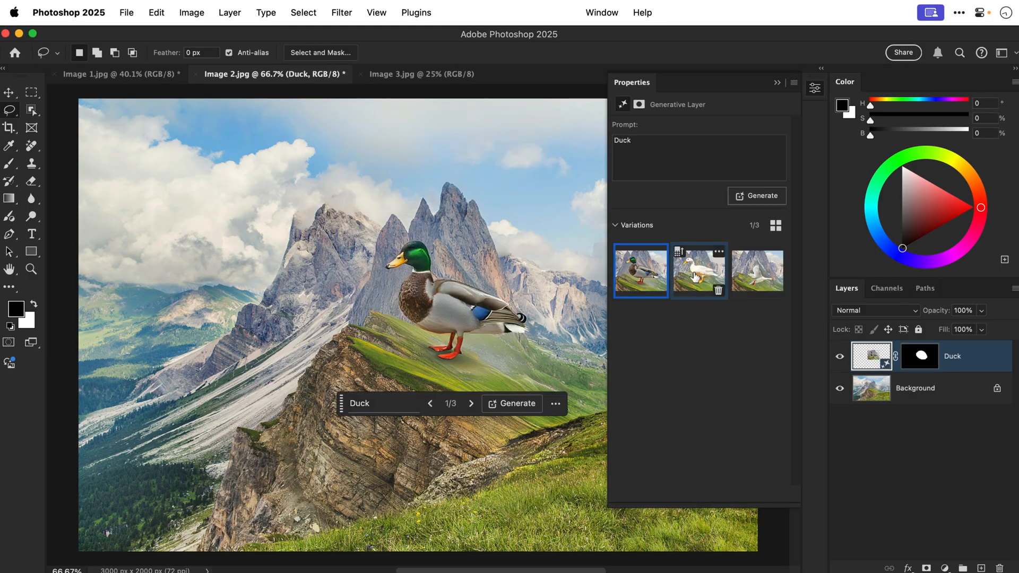
pyautogui.click(699, 271)
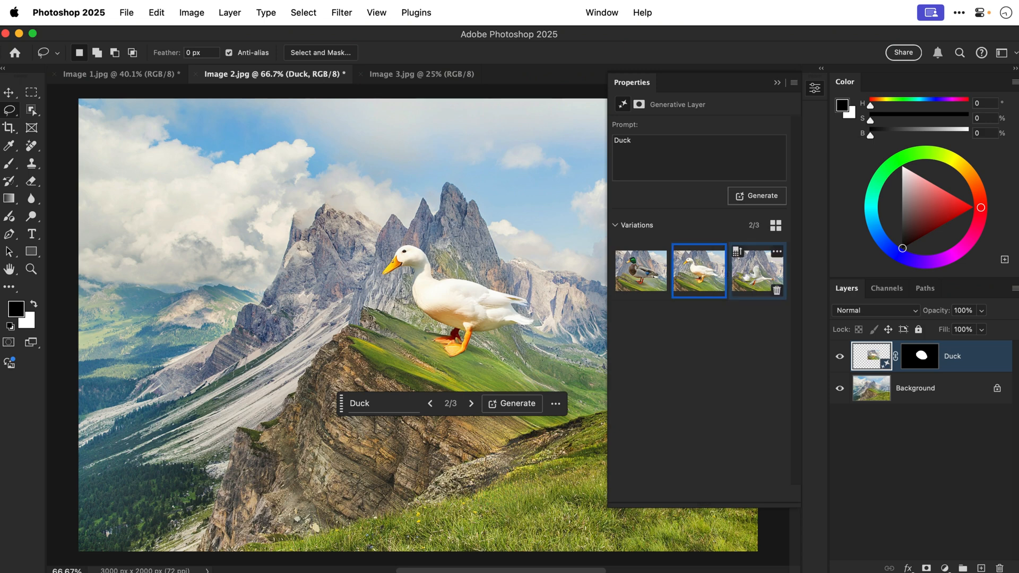
pyautogui.click(757, 269)
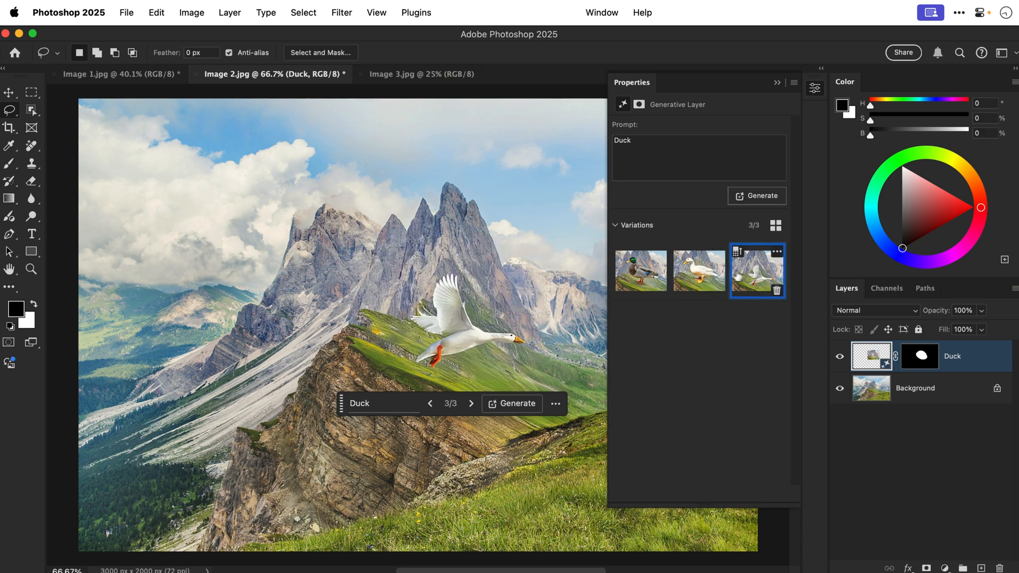
pyautogui.click(698, 270)
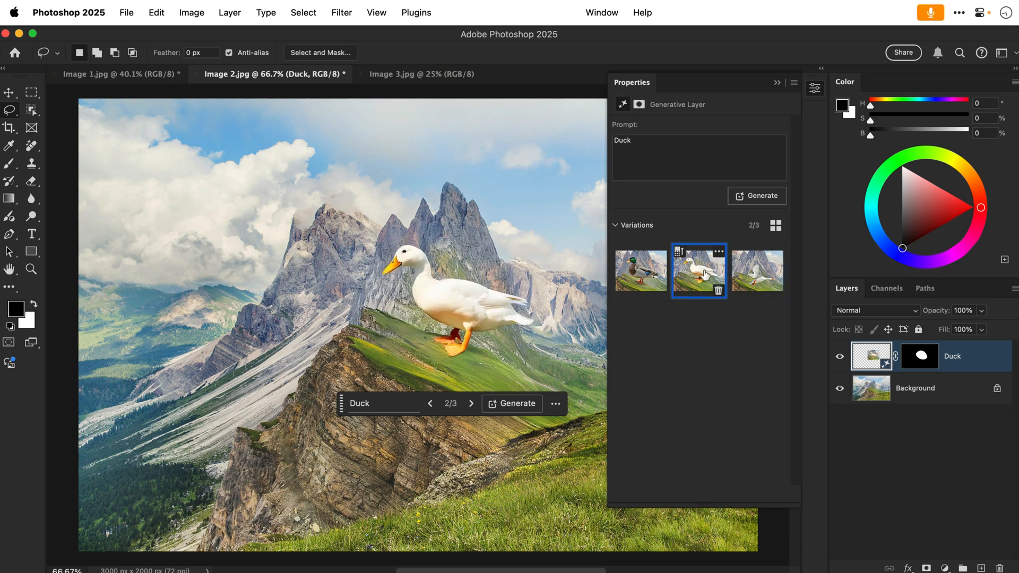
# - Generate more variations similar to the white duck, then switch to the man's photo
pyautogui.click(718, 250)
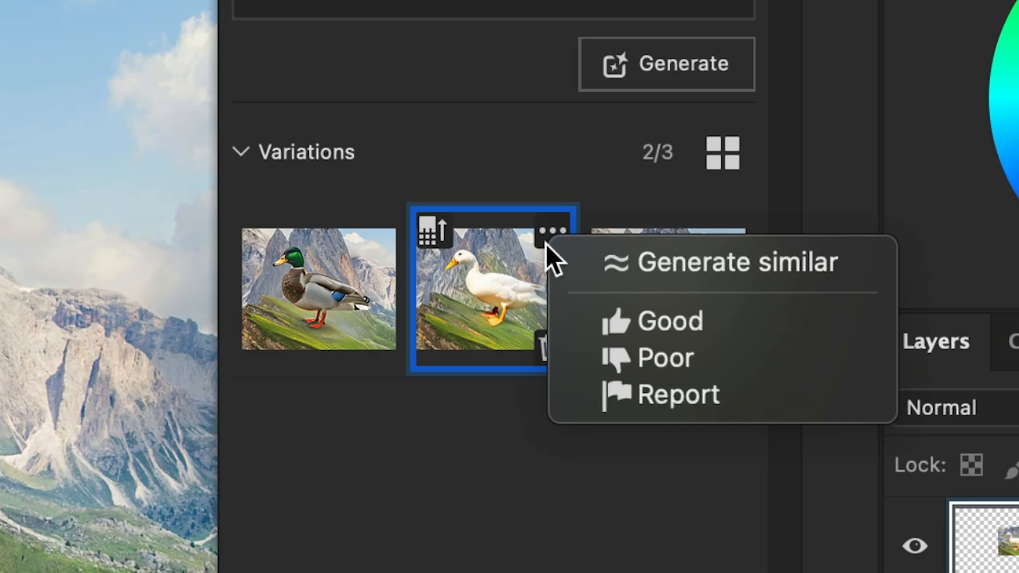
pyautogui.click(720, 261)
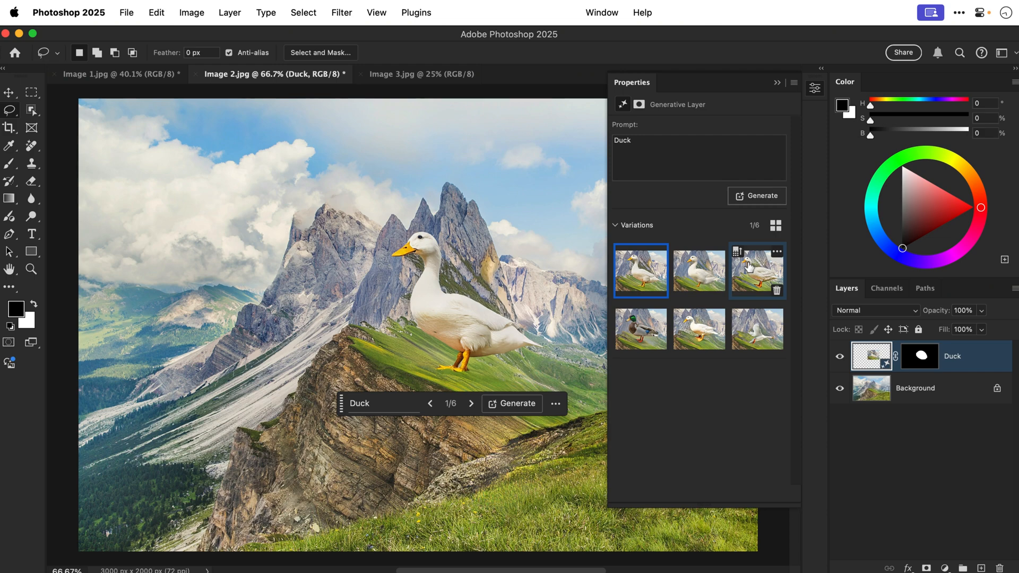
pyautogui.moveTo(640, 200)
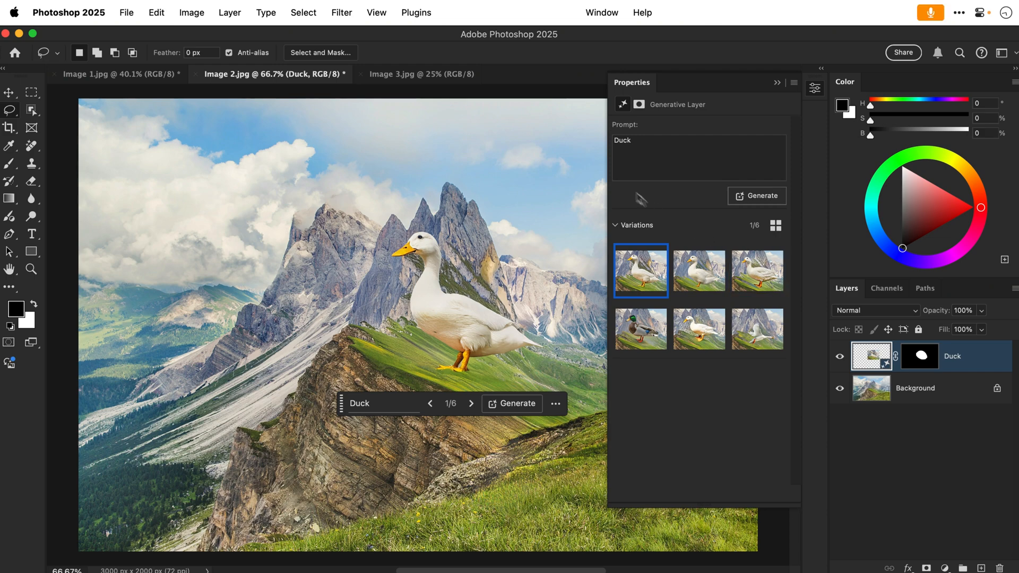
pyautogui.click(421, 73)
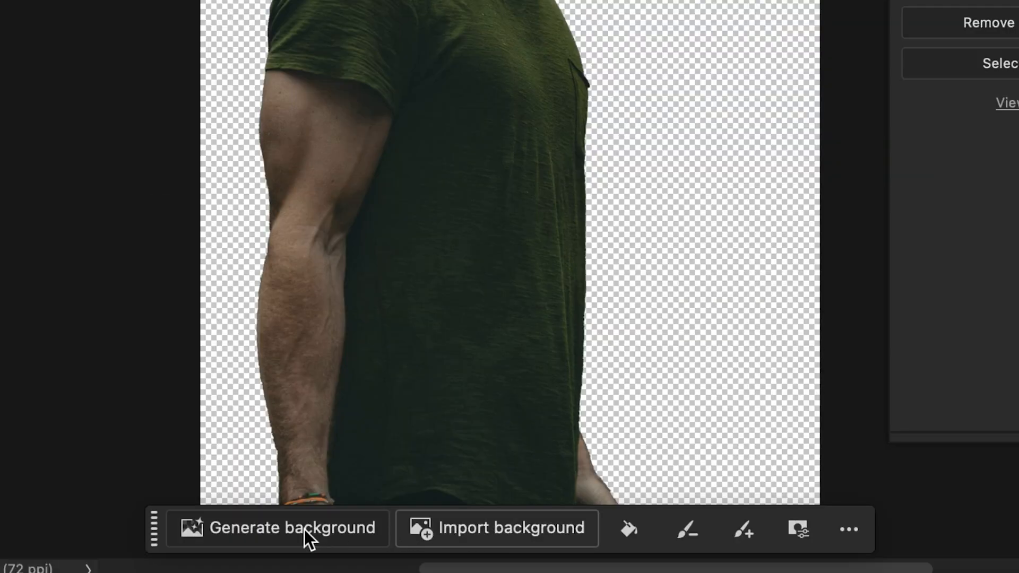
# - Generate a 'Circus' background behind the bearded man and select a variation
pyautogui.click(290, 527)
pyautogui.write('Circus')
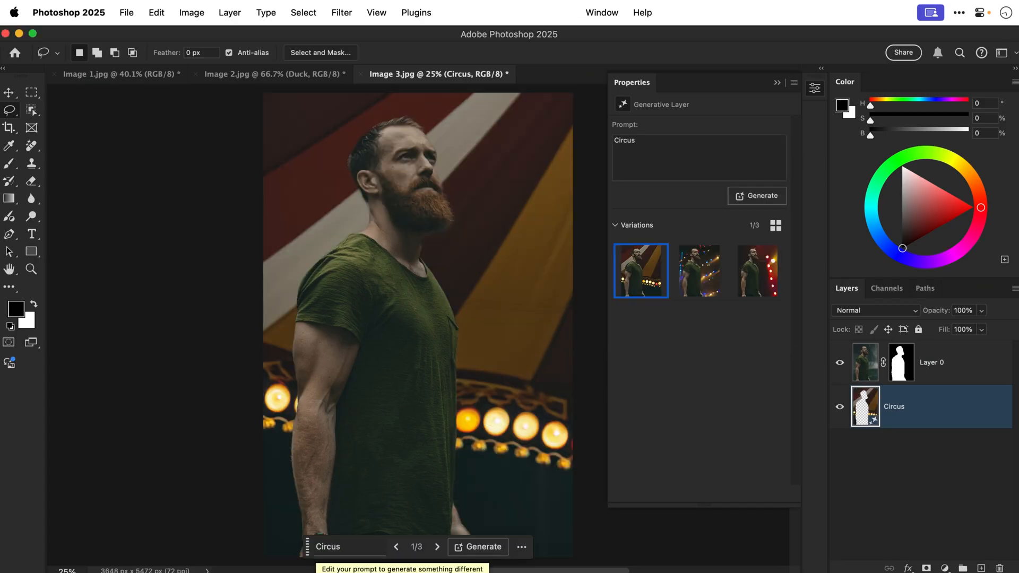
pyautogui.click(698, 271)
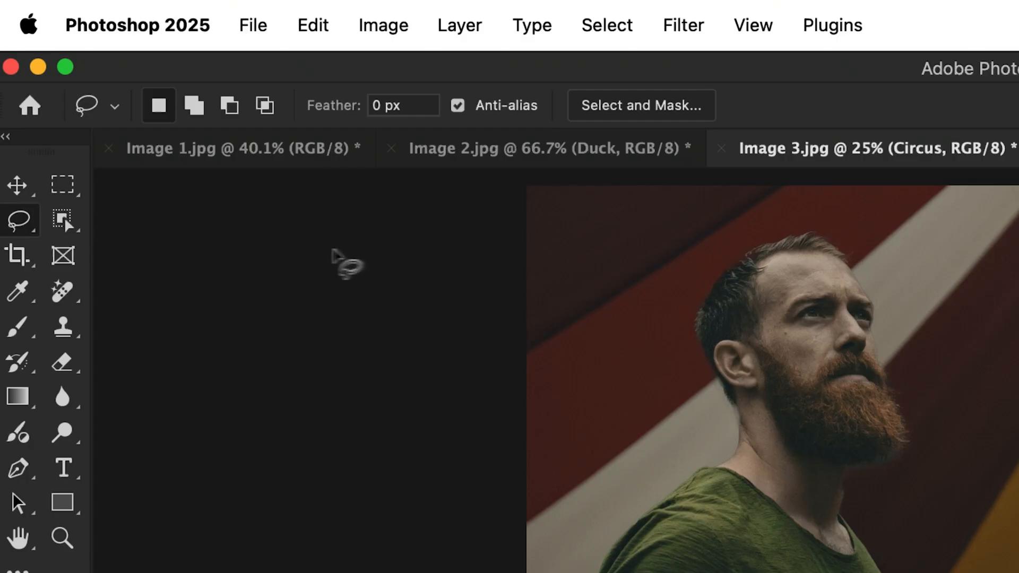
# - Widen the canvas using Crop Tool Generative Expand and choose the third variation
pyautogui.click(18, 254)
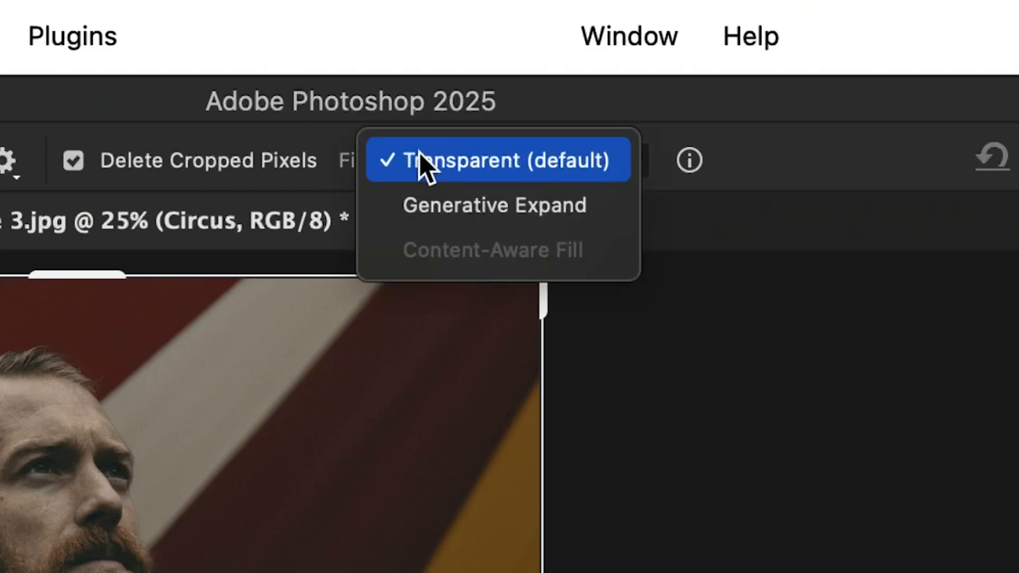
pyautogui.click(494, 206)
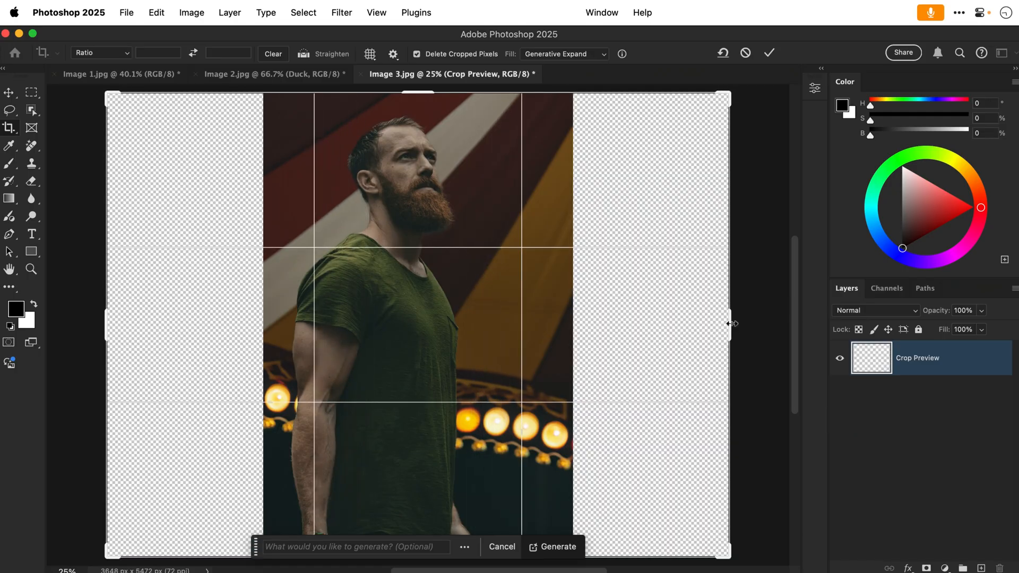
pyautogui.click(552, 546)
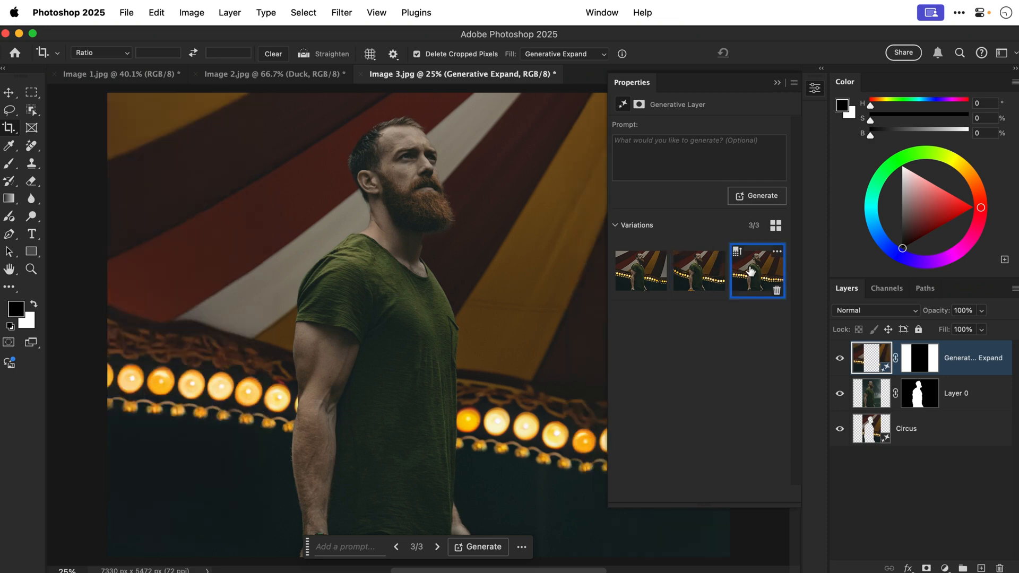
pyautogui.click(815, 87)
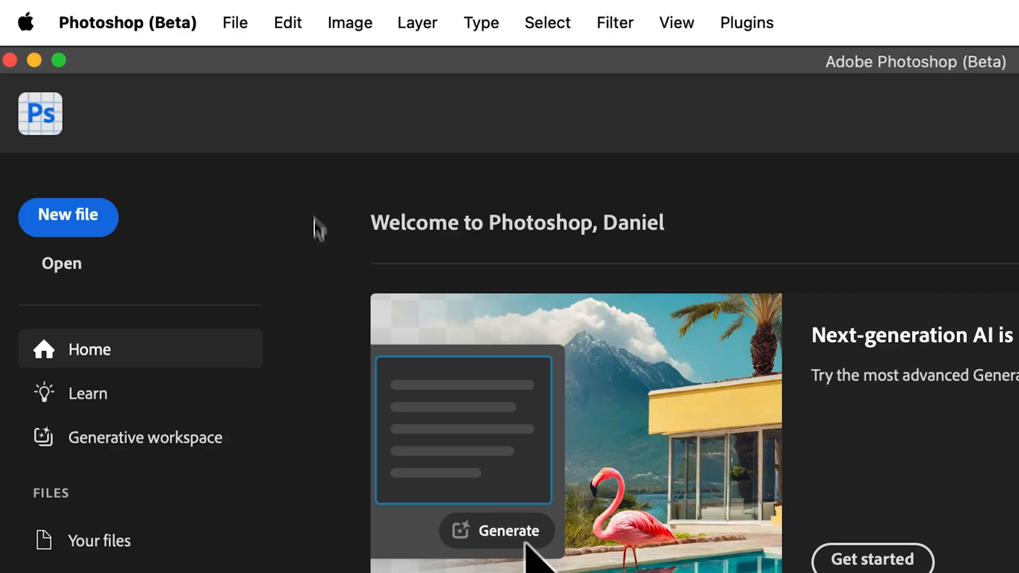
# - Open Edit > Generative Workspace and enter the prompt 'Cat riding a banana [outd'
pyautogui.click(287, 23)
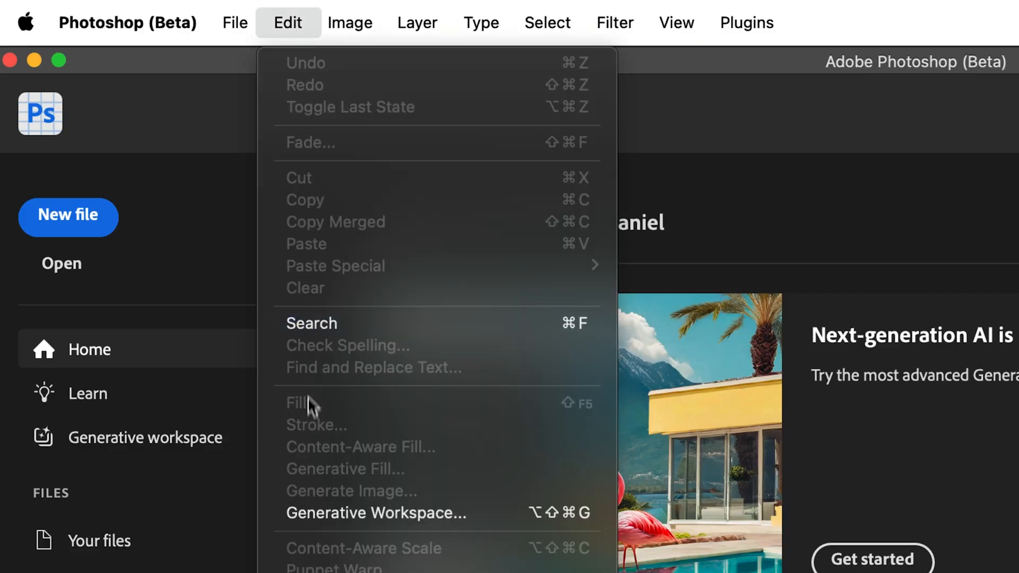
pyautogui.click(376, 512)
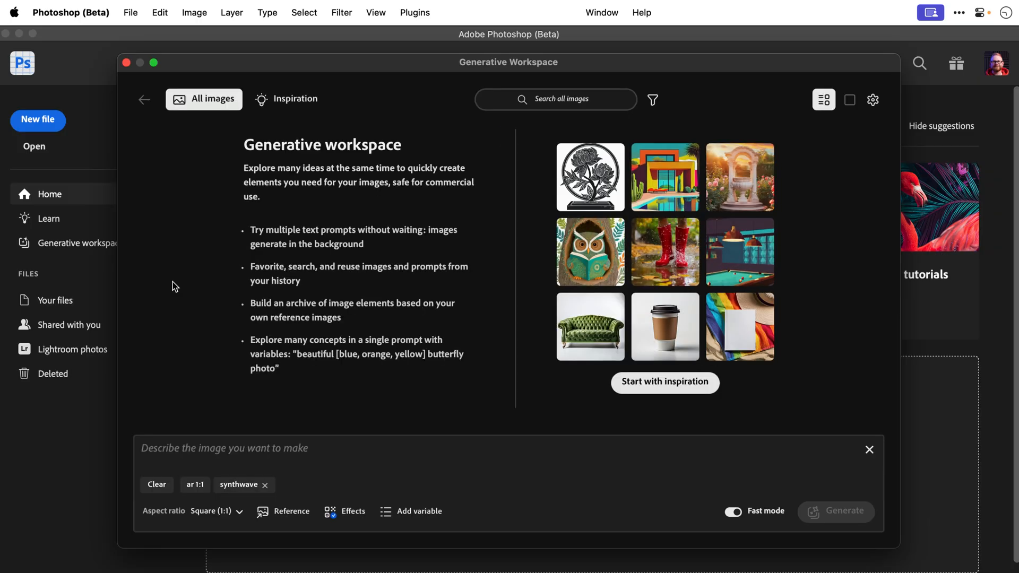
pyautogui.moveTo(184, 446)
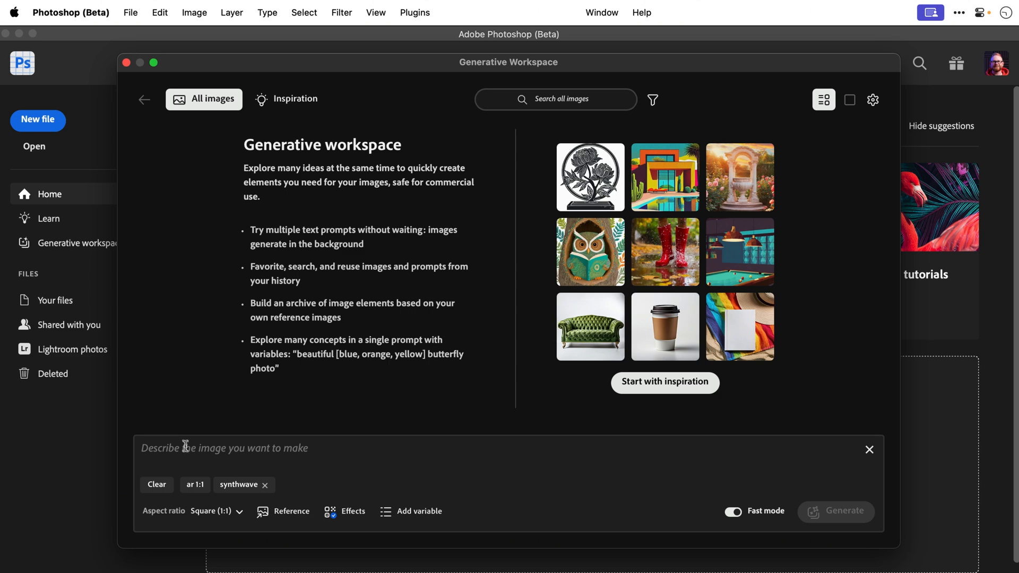
pyautogui.write('Cat r')
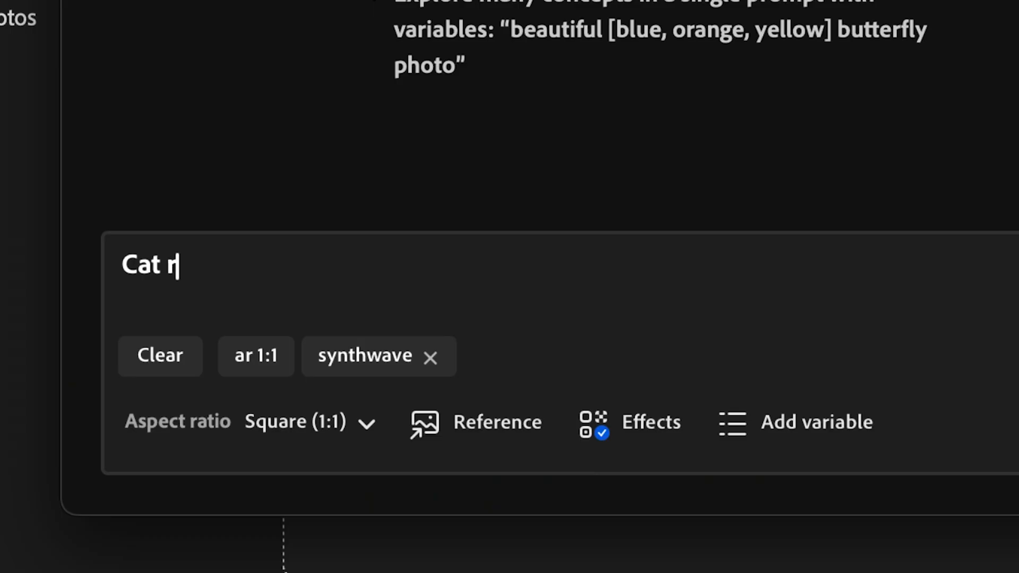
pyautogui.write('iding a banana[')
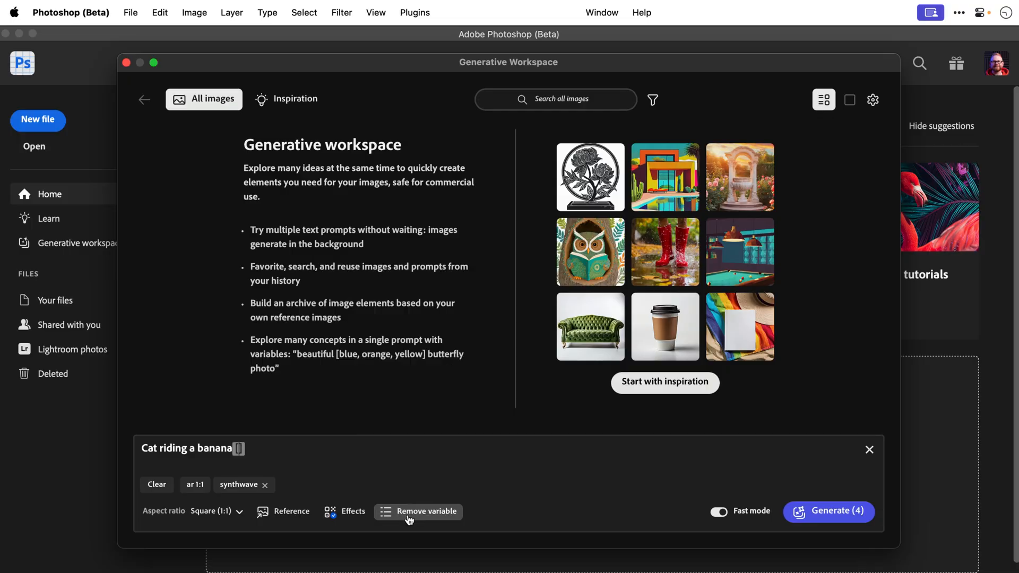
pyautogui.write('[outdoor, indoor')
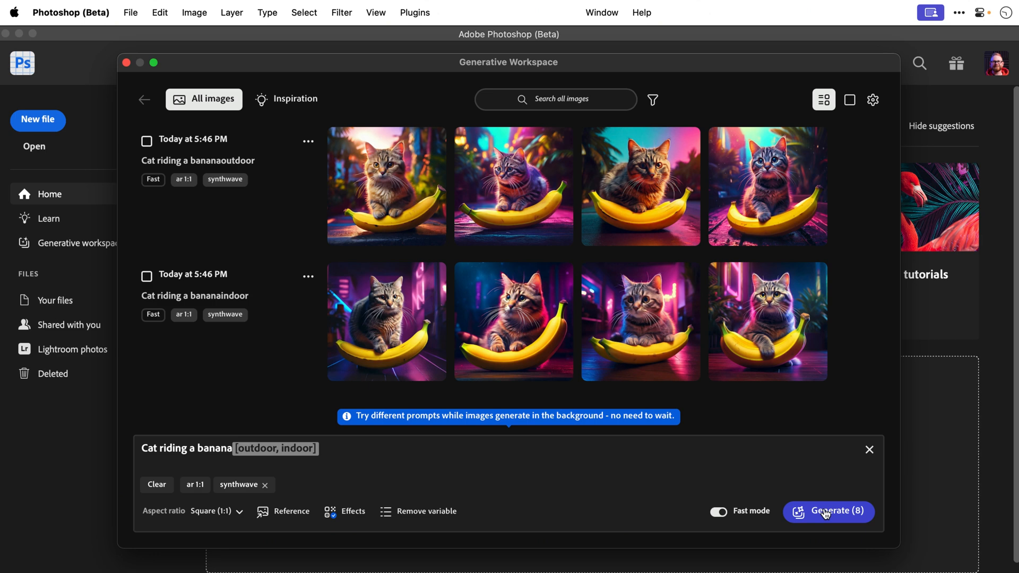
pyautogui.moveTo(767, 186)
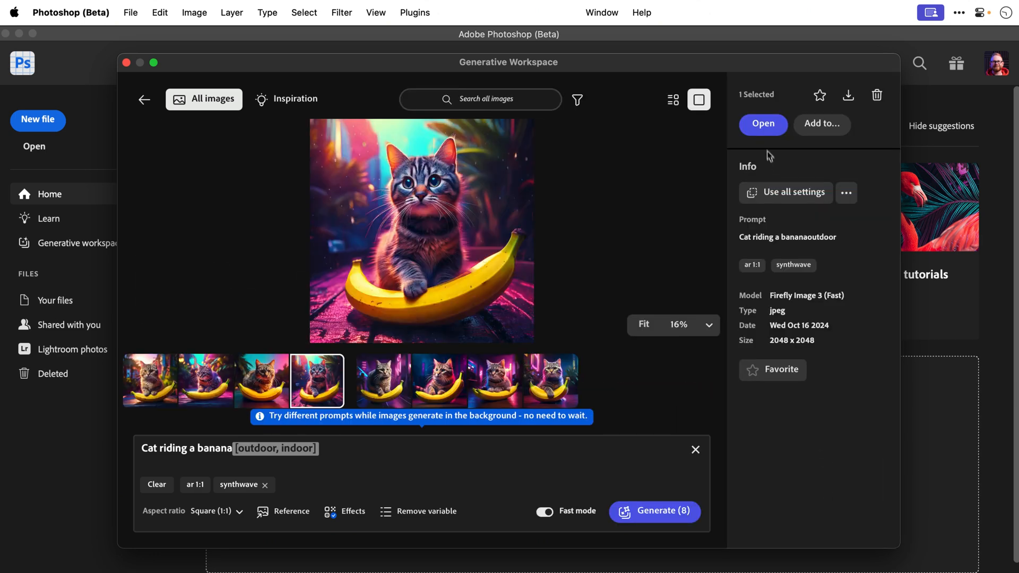
# - Open the selected outdoor cat-on-banana image as a new document
pyautogui.click(763, 124)
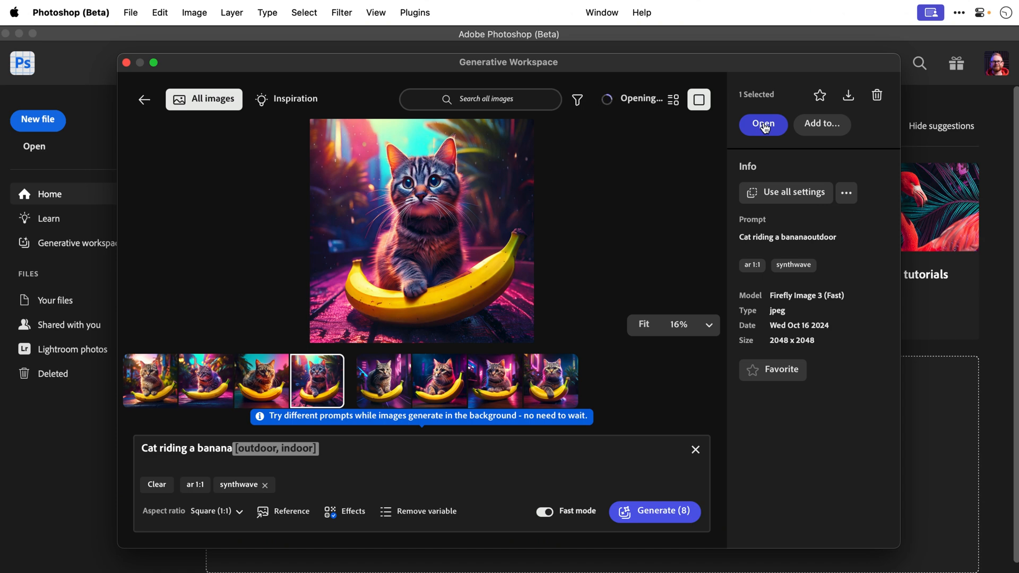
pyautogui.click(763, 124)
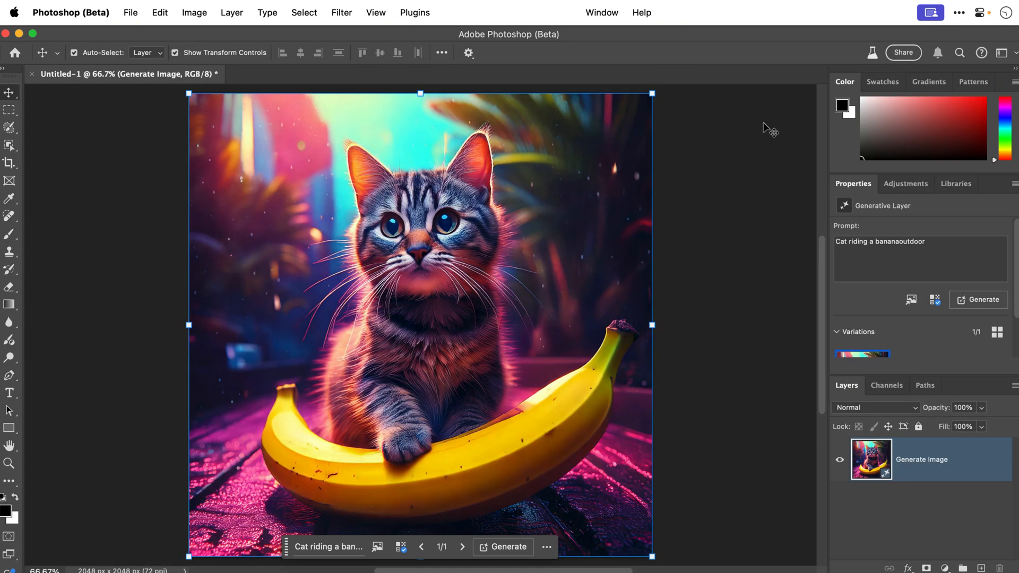